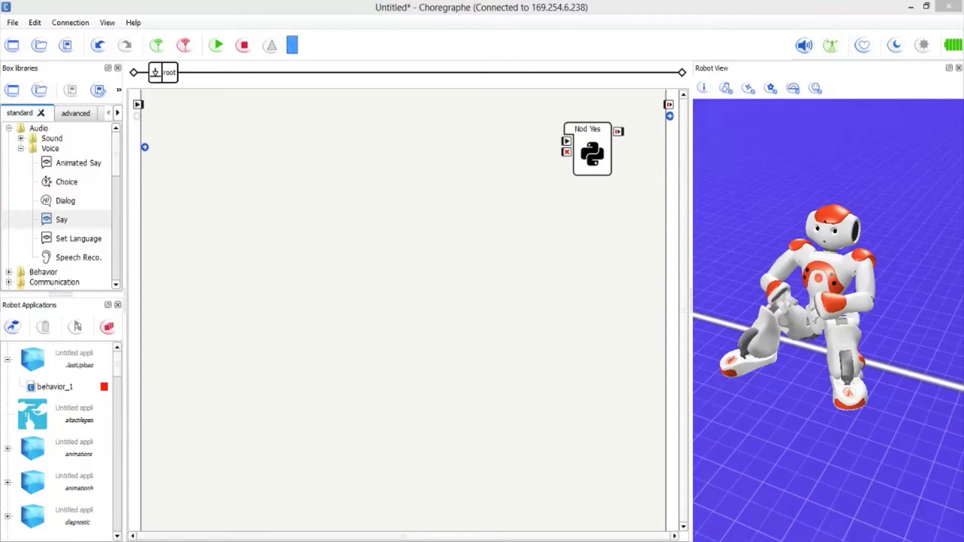
# Step: Create a Python script box named Nod Yes from the canvas context menu
pyautogui.rightClick(361, 311)
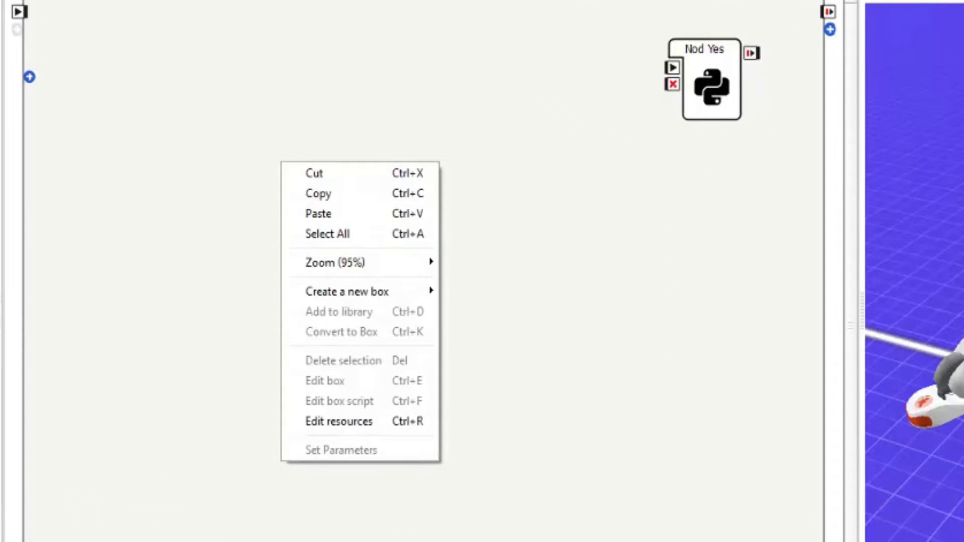
pyautogui.moveTo(346, 292)
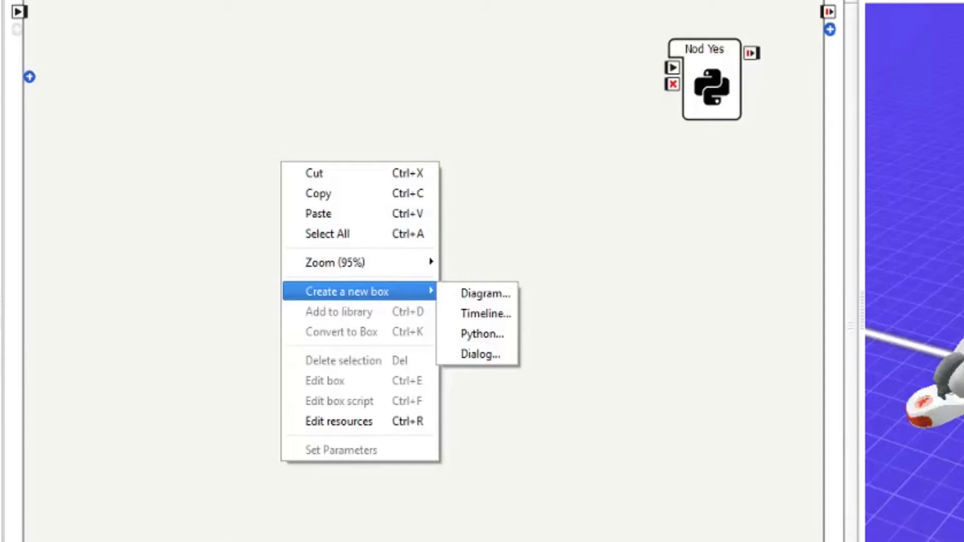
pyautogui.moveTo(483, 334)
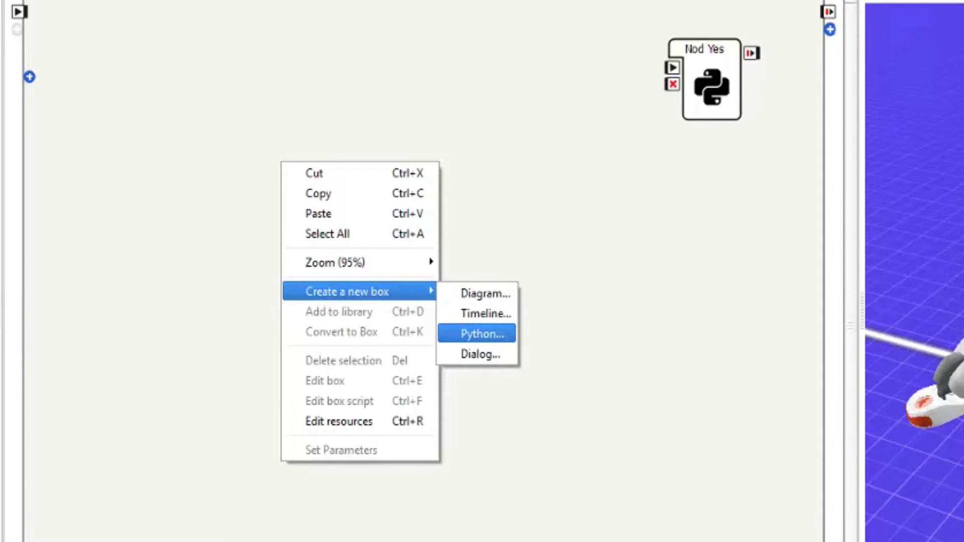
pyautogui.click(479, 334)
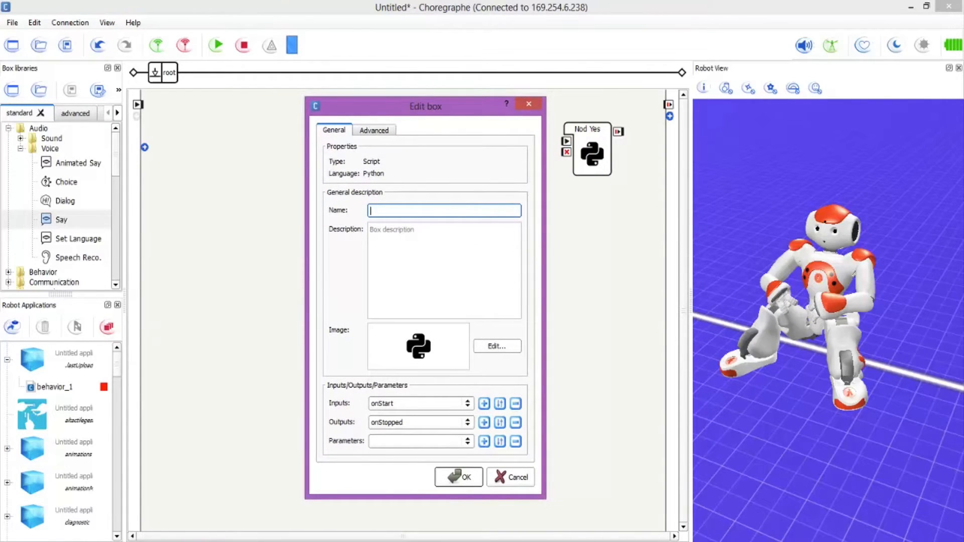
pyautogui.write('Nod Yes')
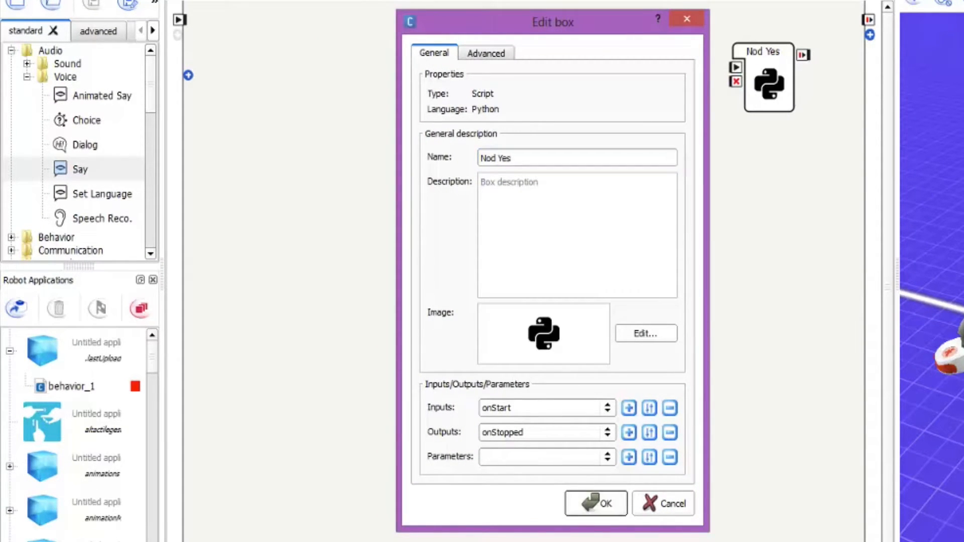
pyautogui.click(595, 503)
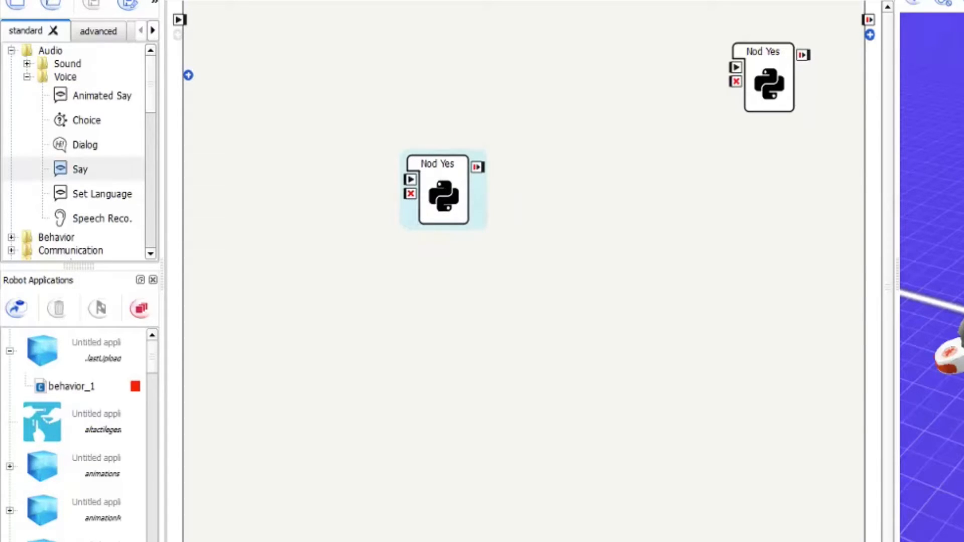
# Step: Reposition the Nod Yes box higher on the diagram
pyautogui.moveTo(443, 203); pyautogui.dragTo(450, 208)
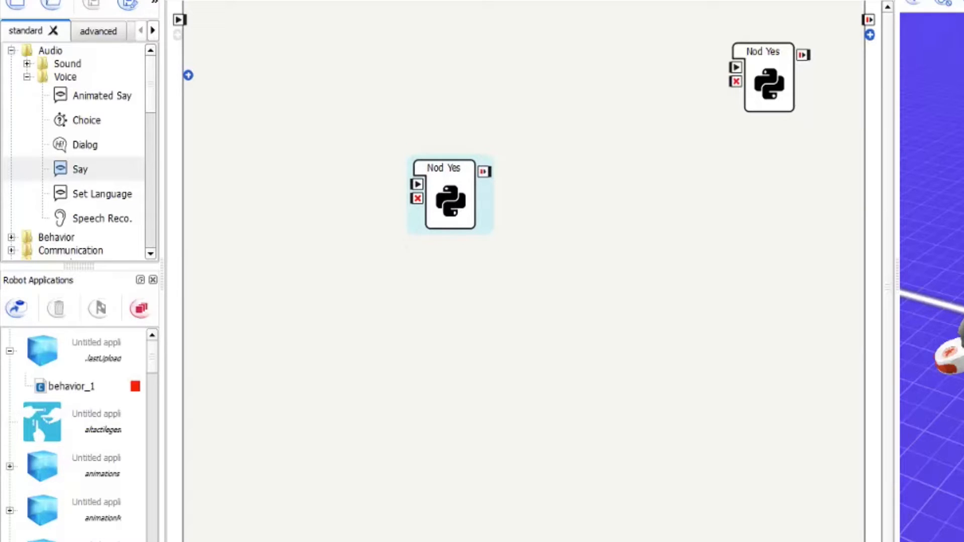
pyautogui.moveTo(452, 206)
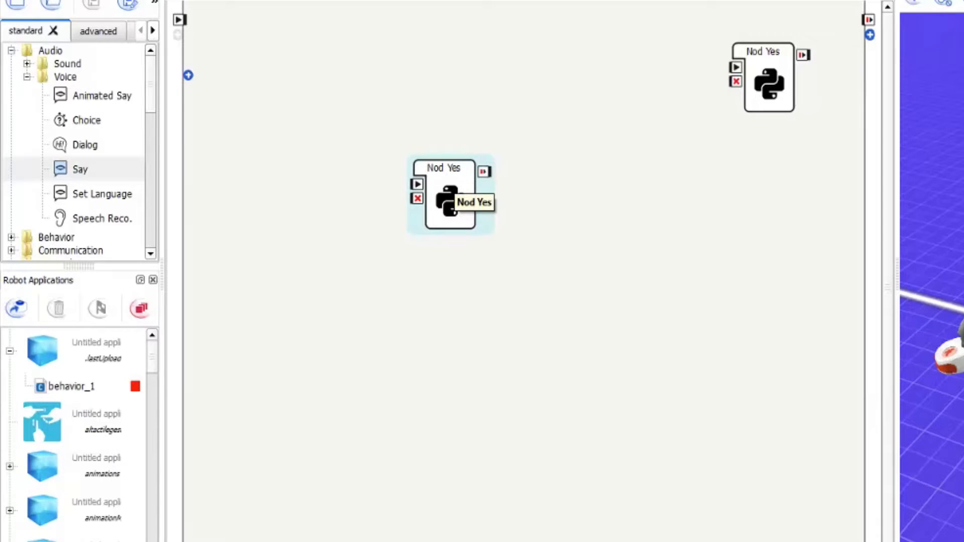
pyautogui.moveTo(450, 194); pyautogui.dragTo(473, 178)
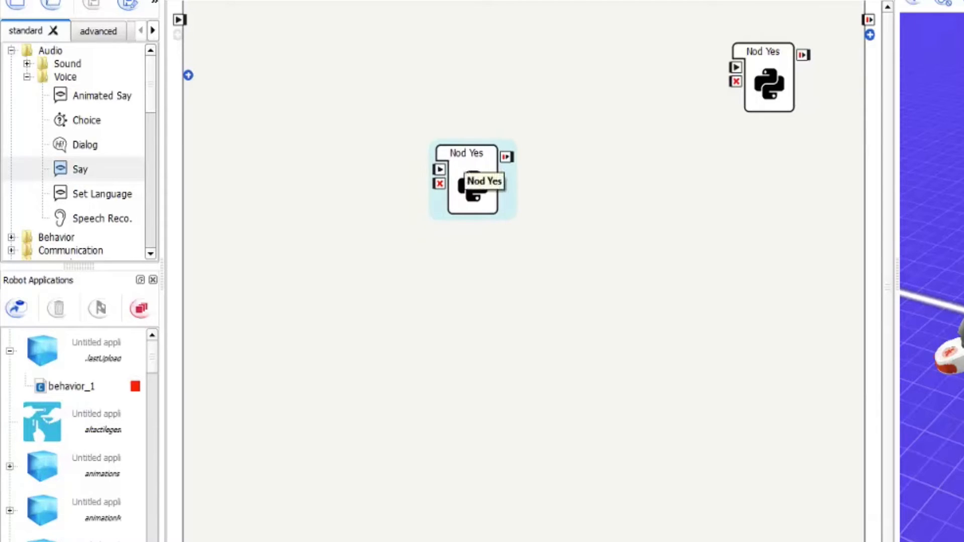
pyautogui.moveTo(472, 178); pyautogui.dragTo(449, 142)
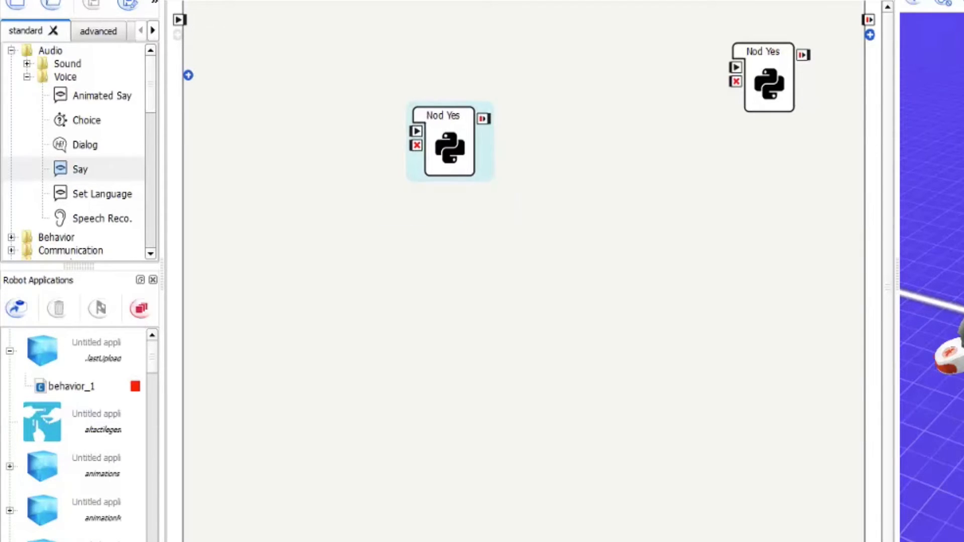
pyautogui.moveTo(452, 150)
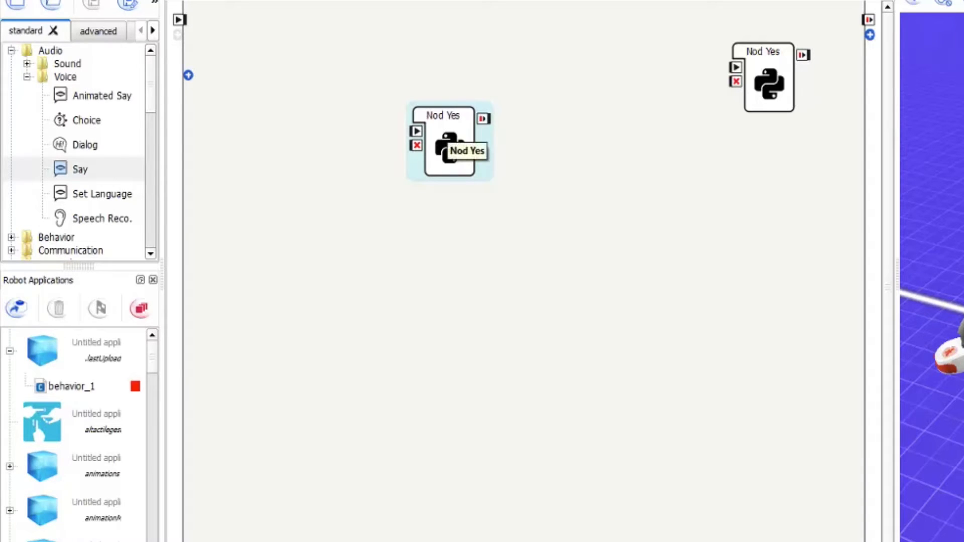
# Step: Link the diagram's onStart to the Nod Yes box input and enter its script
pyautogui.rightClick(449, 147)
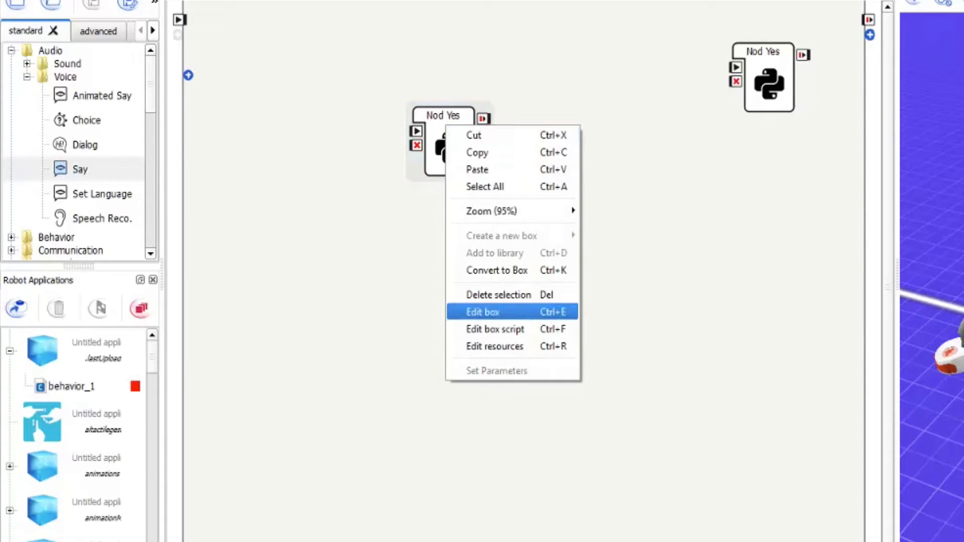
pyautogui.click(482, 312)
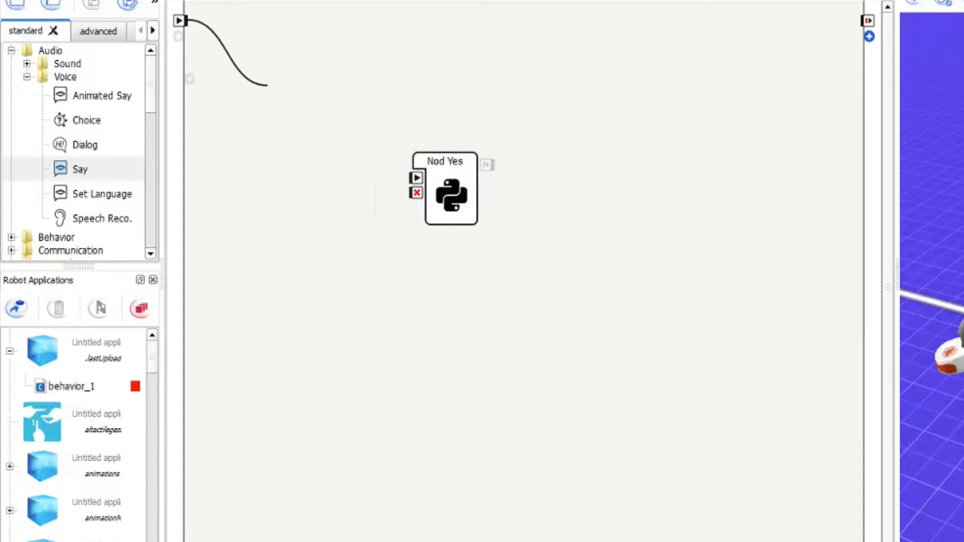
pyautogui.moveTo(451, 189); pyautogui.dragTo(422, 176)
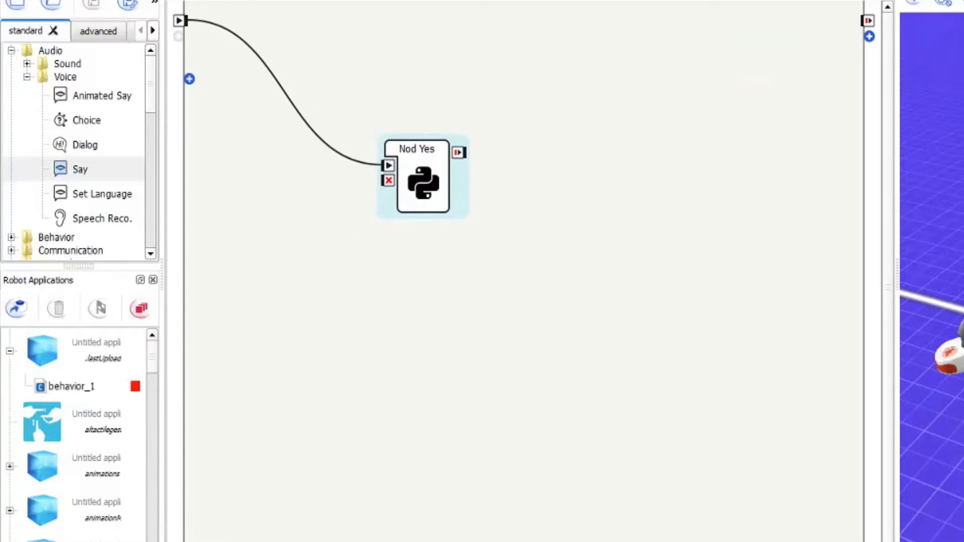
pyautogui.doubleClick(423, 182)
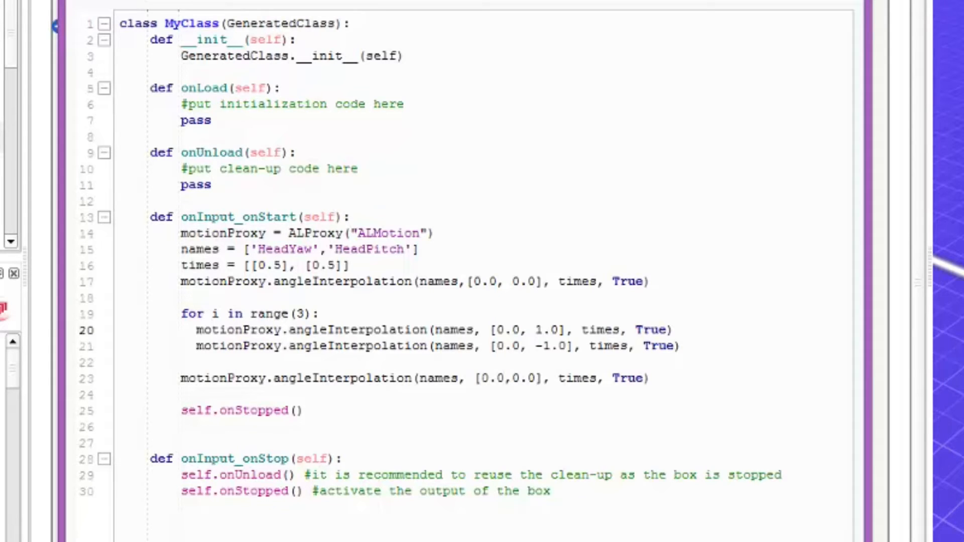
# Step: Select the 1.0 nod angle value on line 20 for revision
pyautogui.click(540, 330)
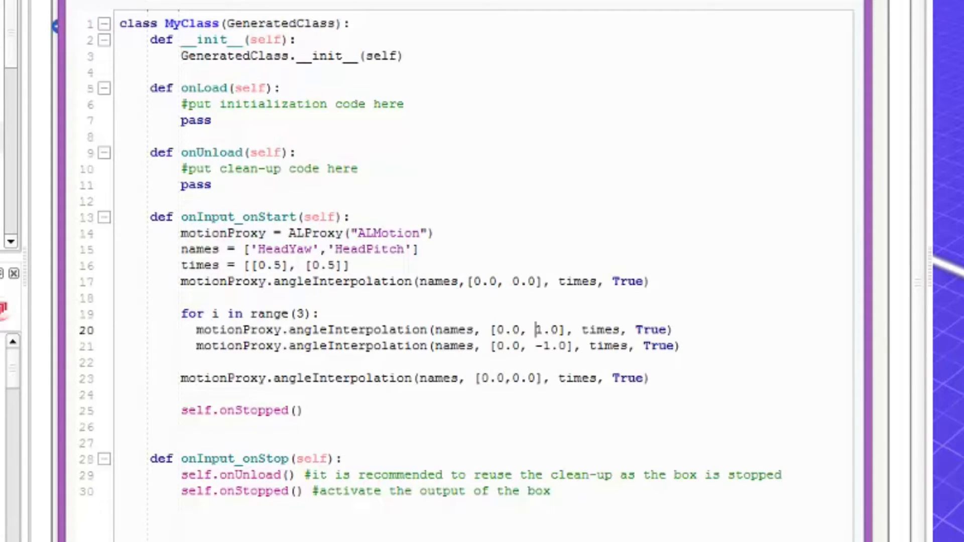
pyautogui.doubleClick(658, 329)
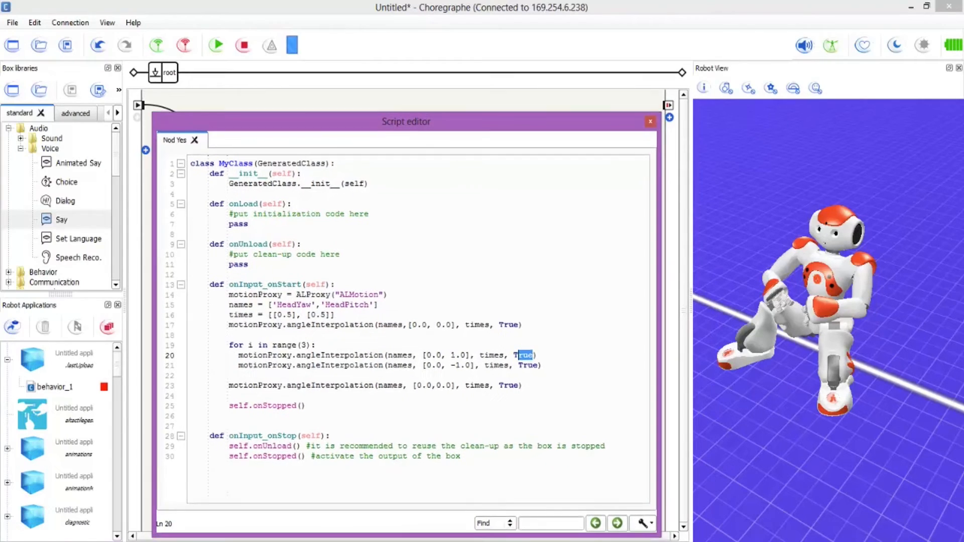
# Step: Play the behaviour so the virtual NAO performs the nod
pyautogui.click(216, 44)
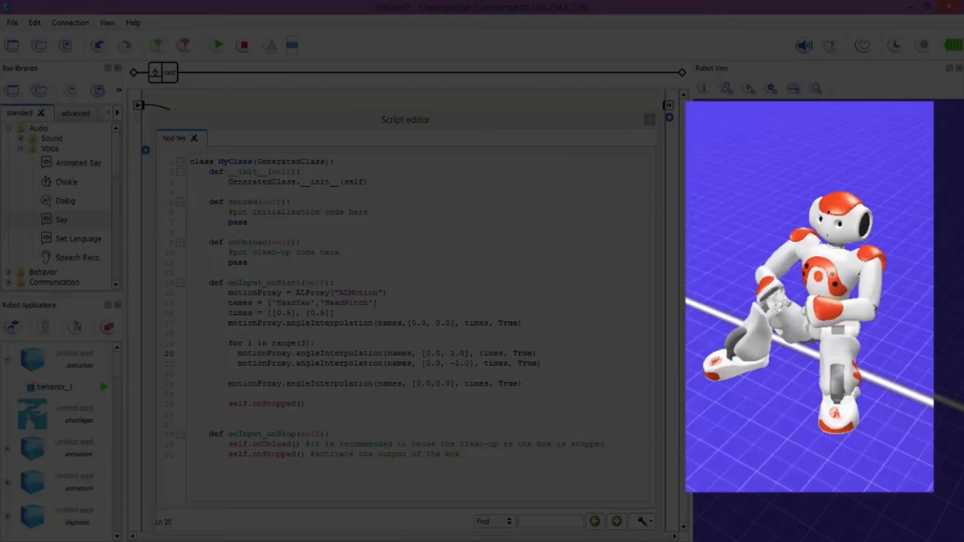
pyautogui.click(215, 46)
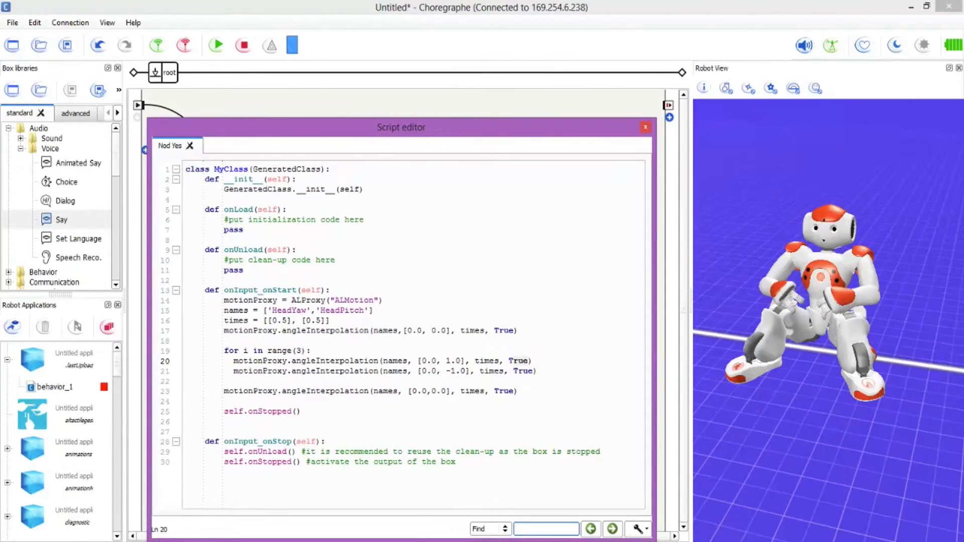
# Step: Close the script and paste a copy of the box onto the diagram renamed Nod No
pyautogui.click(644, 127)
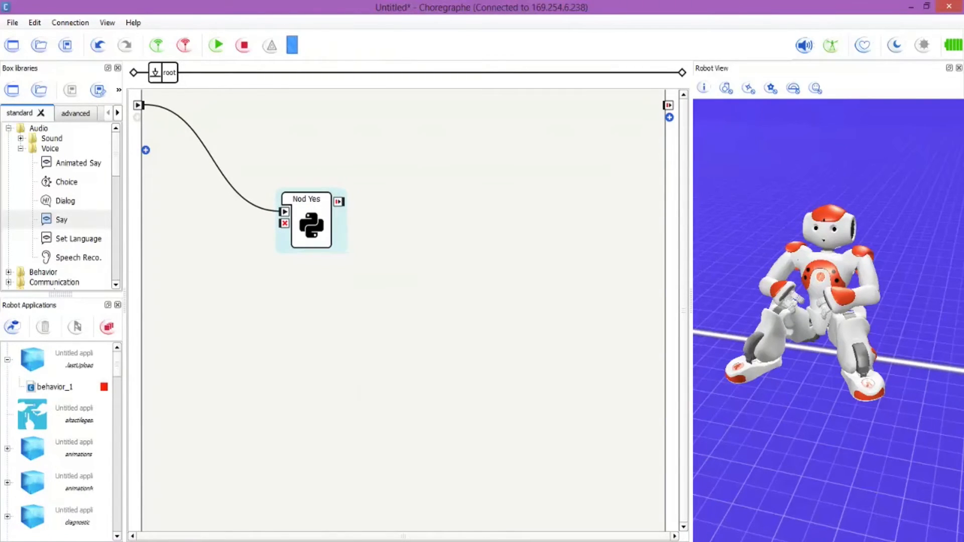
pyautogui.rightClick(310, 221)
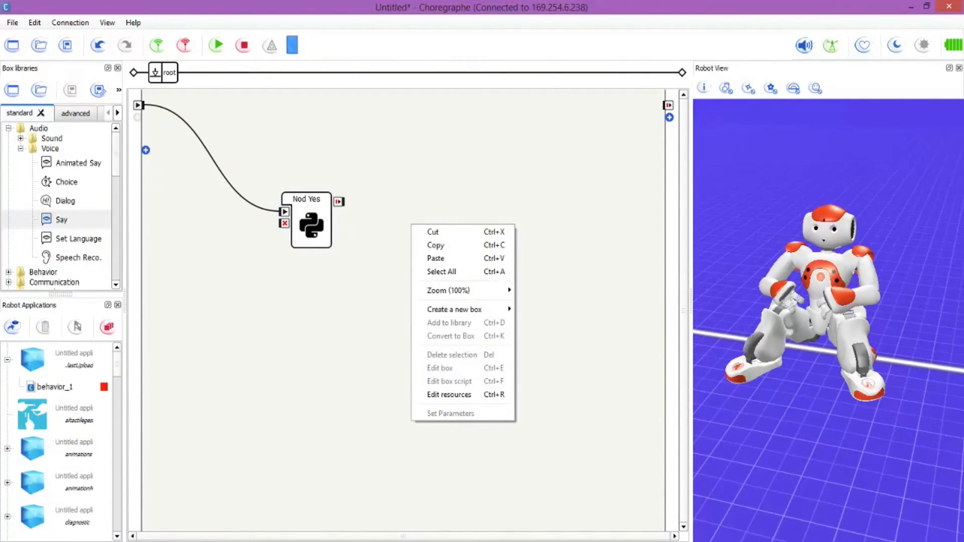
pyautogui.click(435, 258)
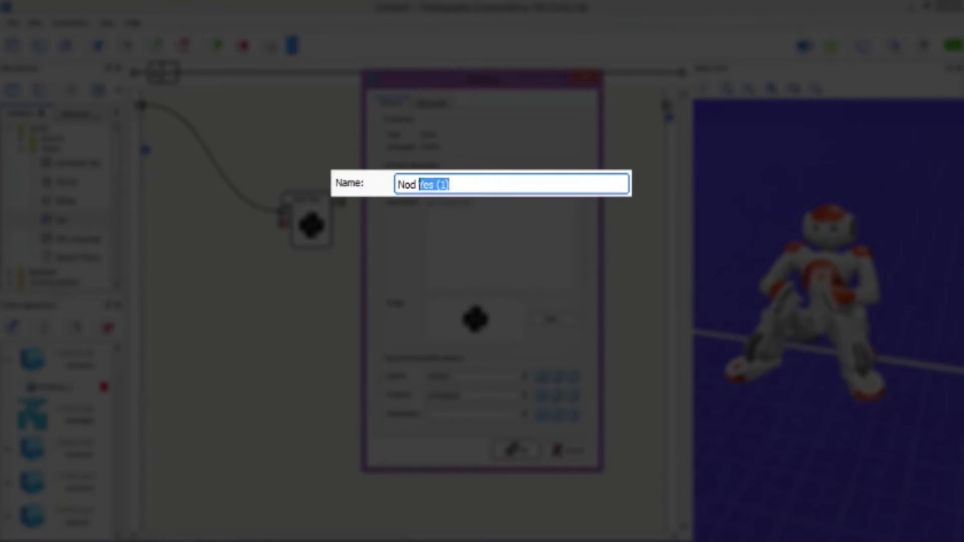
pyautogui.write('Nod No')
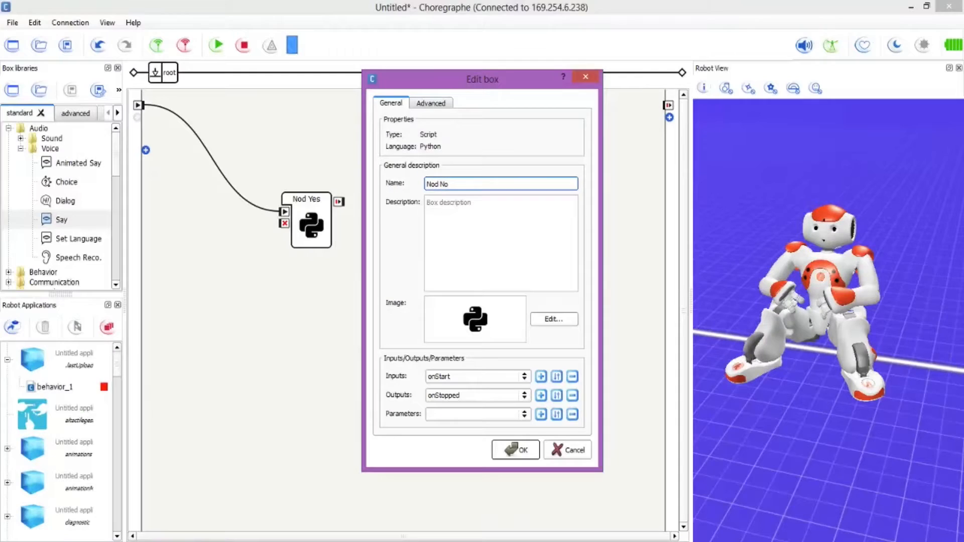
pyautogui.click(514, 449)
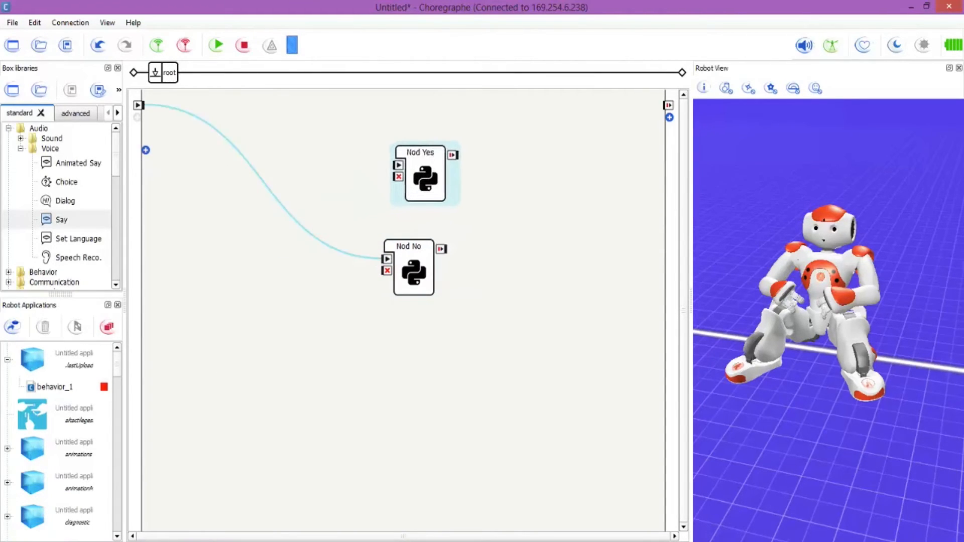
# Step: Edit the Nod No script's looped head moves toward yaw values 1.0 and -1.0
pyautogui.doubleClick(414, 273)
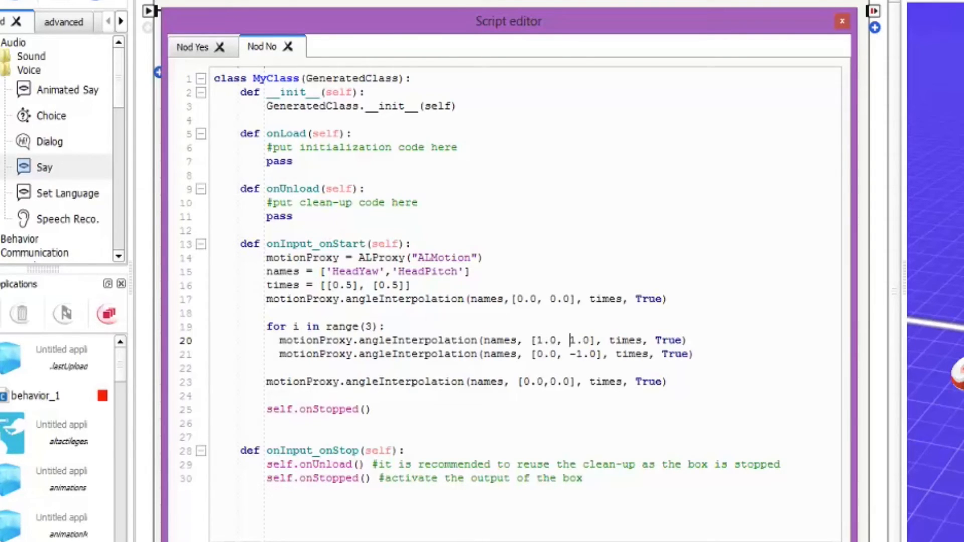
pyautogui.write('0.0')
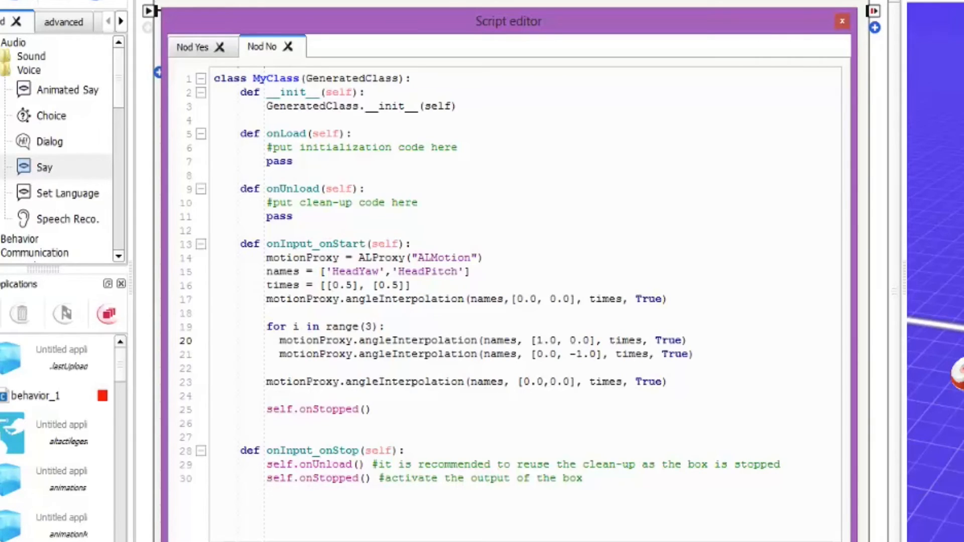
pyautogui.click(537, 354)
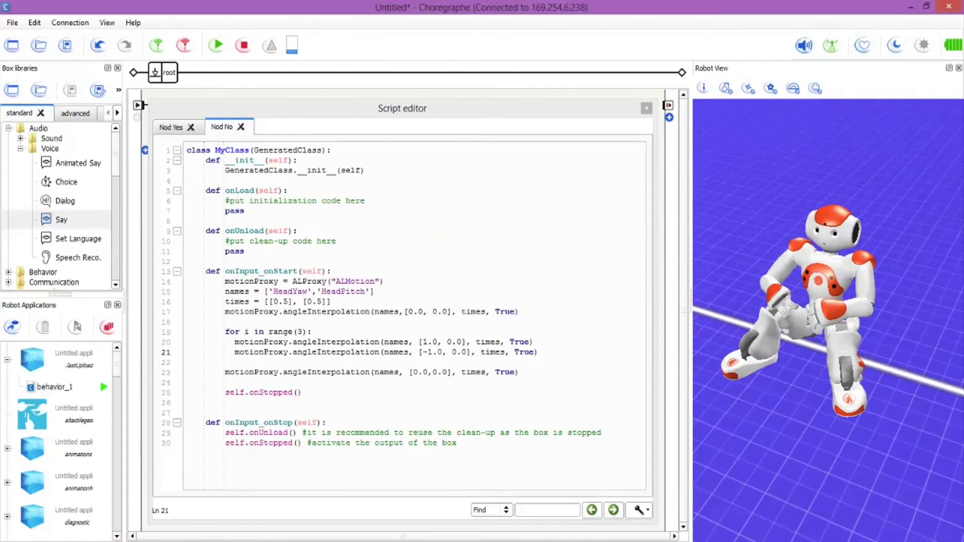
pyautogui.click(216, 45)
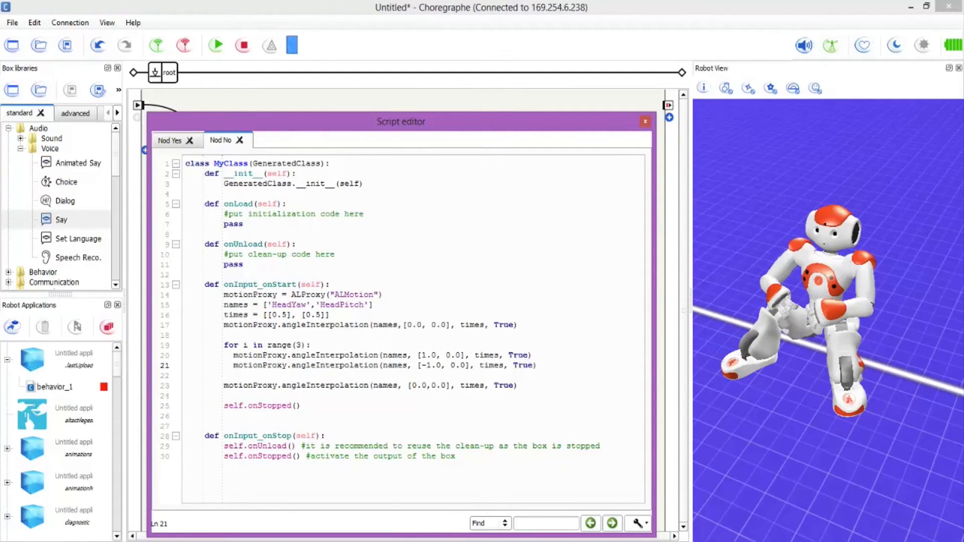
# Step: Replace the 0.5 timing value on line 16 with 1.0
pyautogui.doubleClick(249, 318)
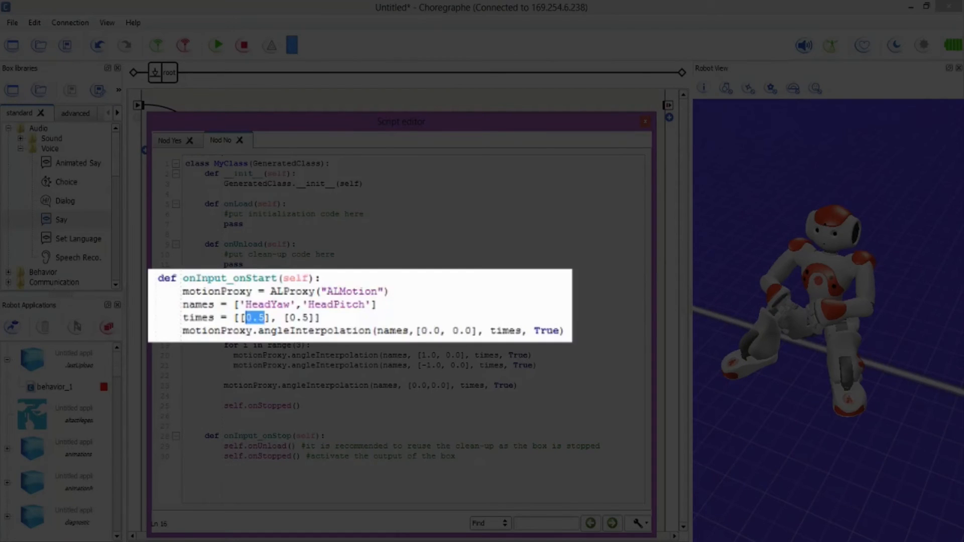
pyautogui.write('10.')
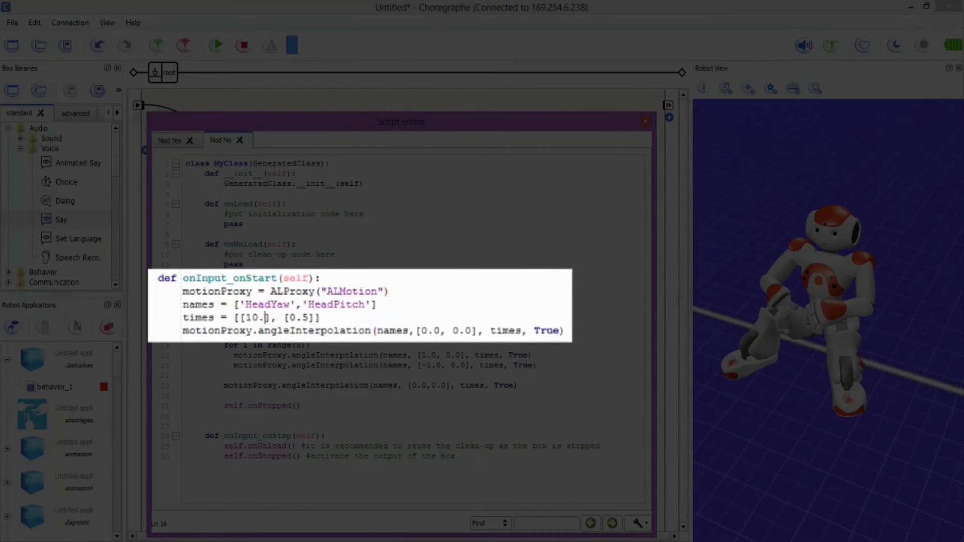
pyautogui.press('backspace')
pyautogui.write('.')
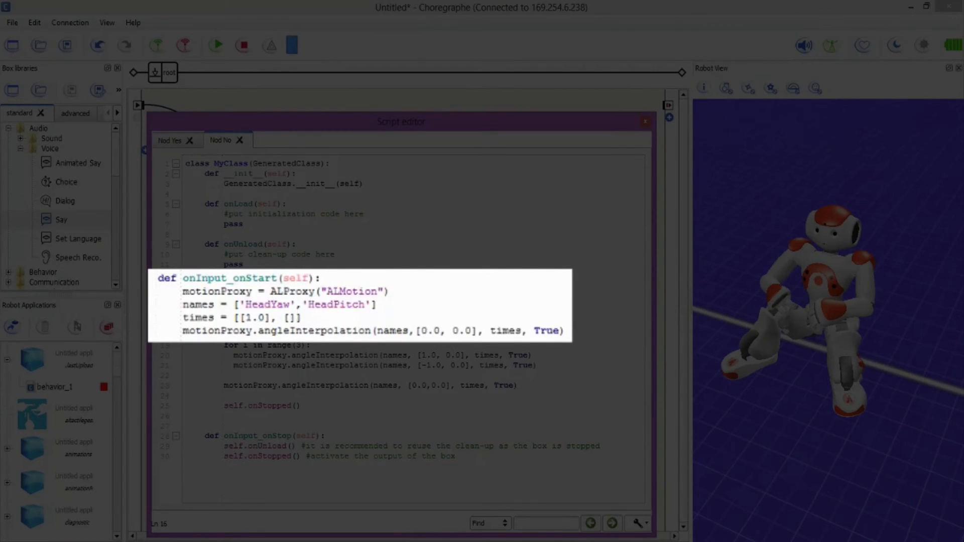
pyautogui.write('1.0')
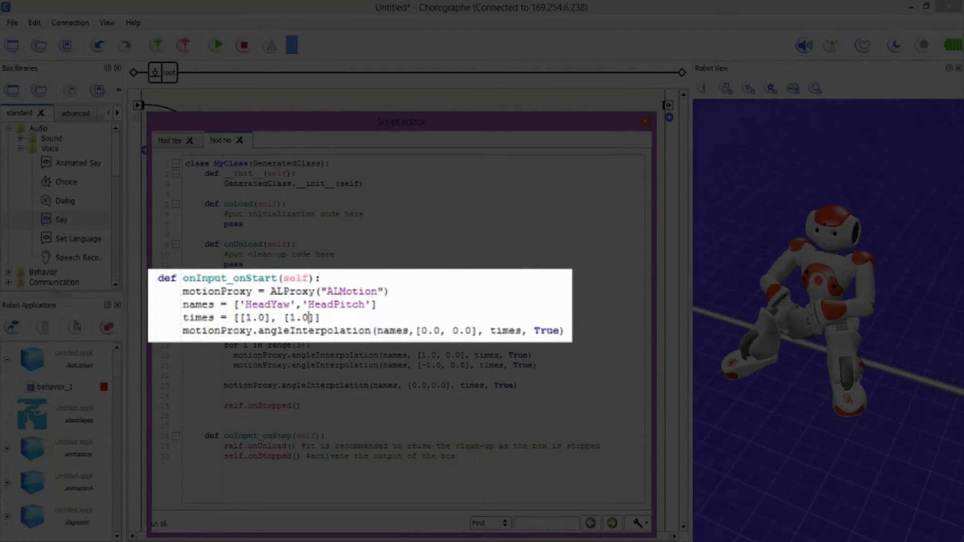